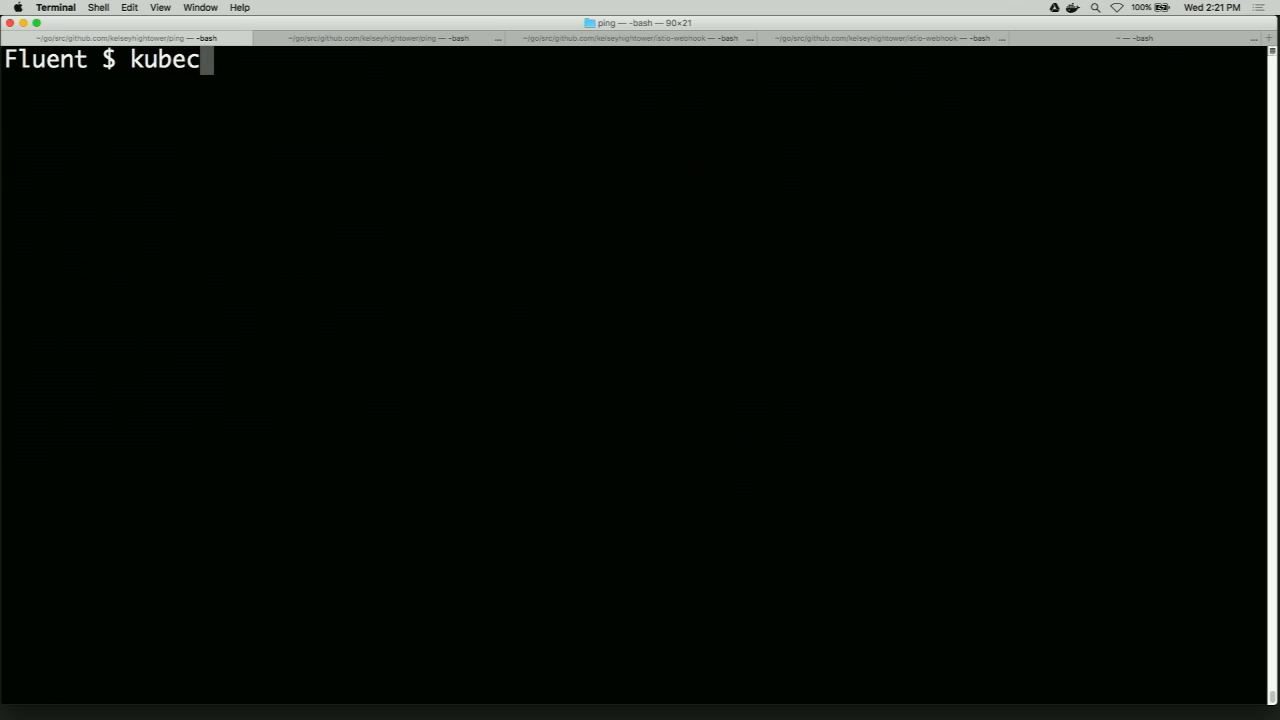
Re-apply kubernetes/deployments/bar-v1.yaml through istioctl kube-inject so the bar-v1 deployment gets an Istio sidecar.
{"action": "type", "text": "tl apply"}
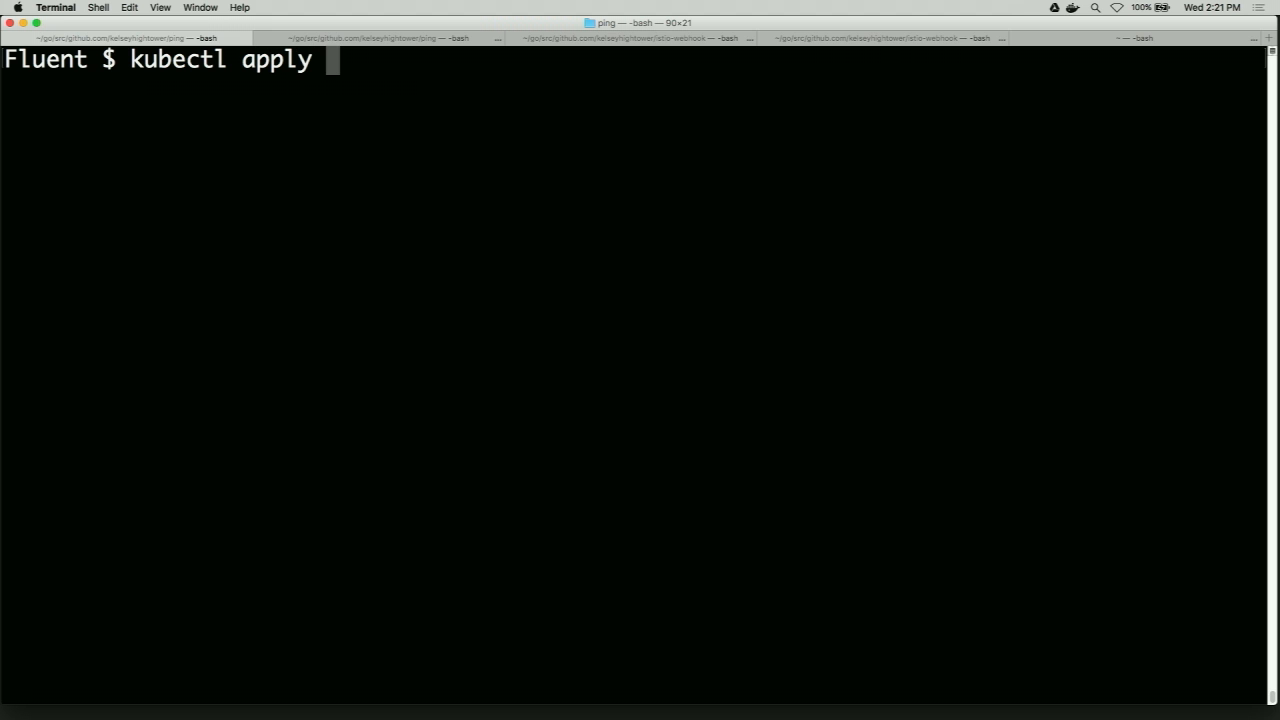
{"action": "type", "text": "-f <"}
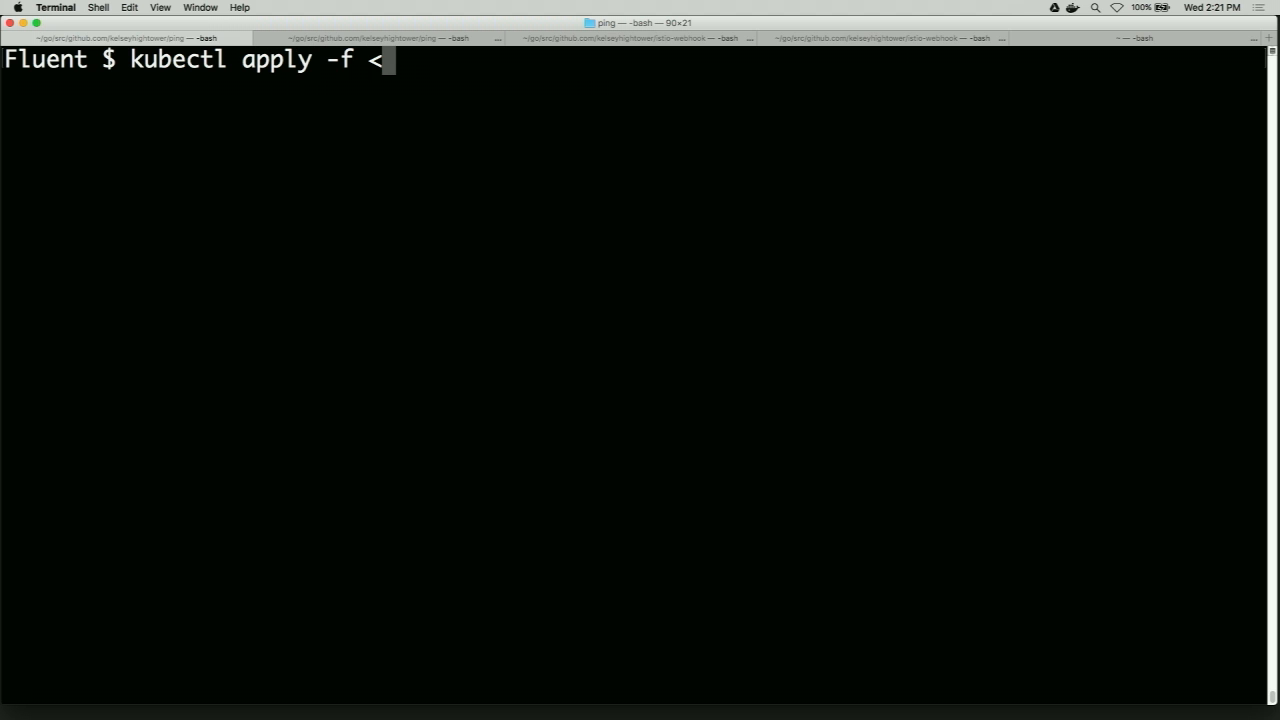
{"action": "type", "text": "(is"}
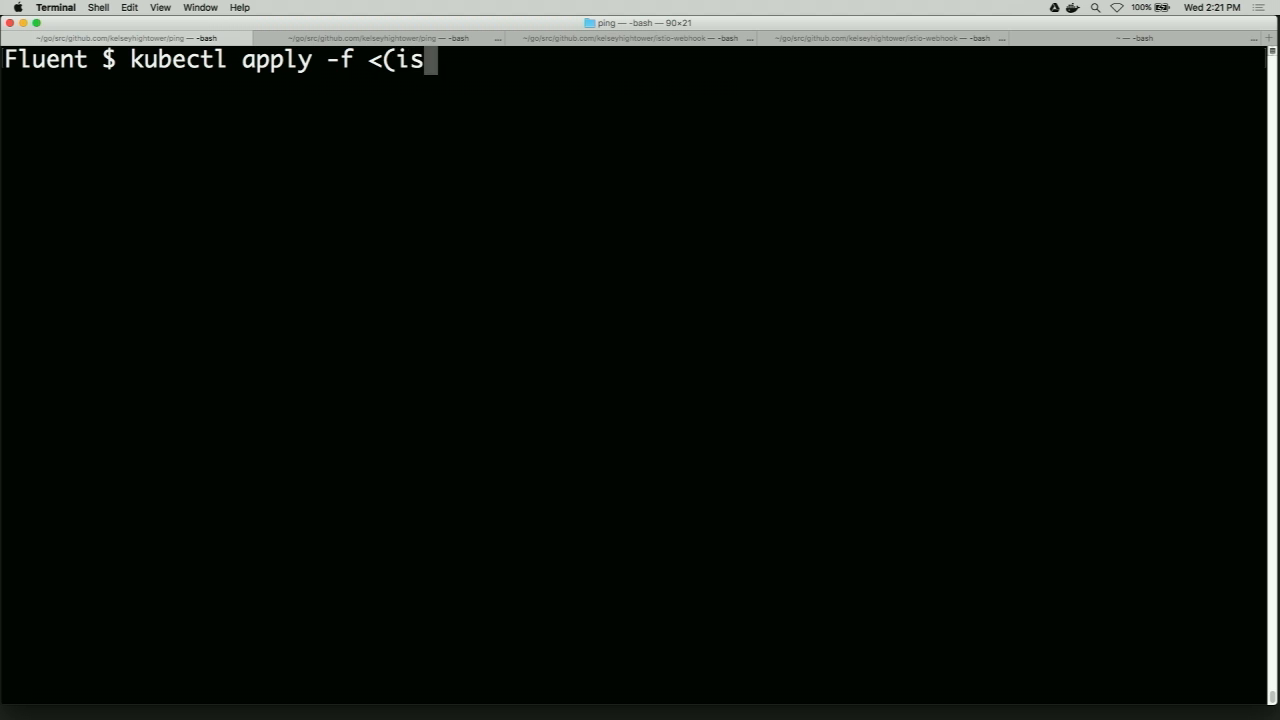
{"action": "type", "text": "tioctl ku"}
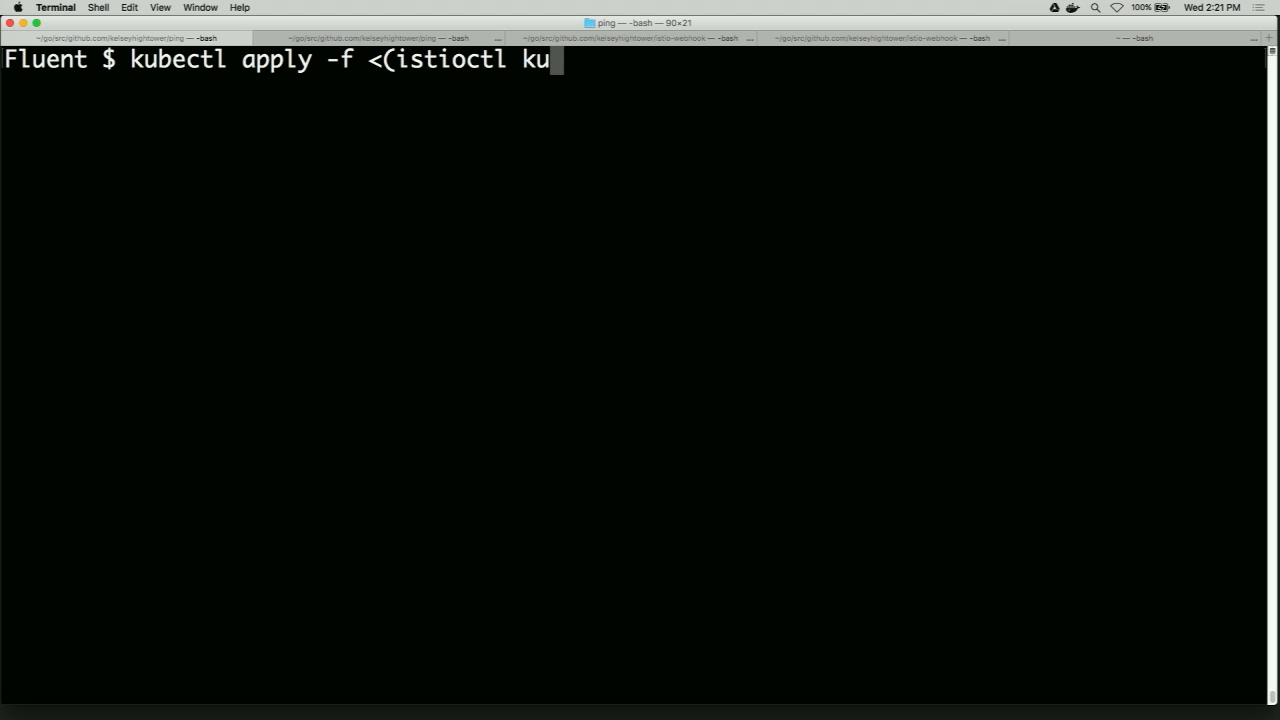
{"action": "type", "text": "be-o"}
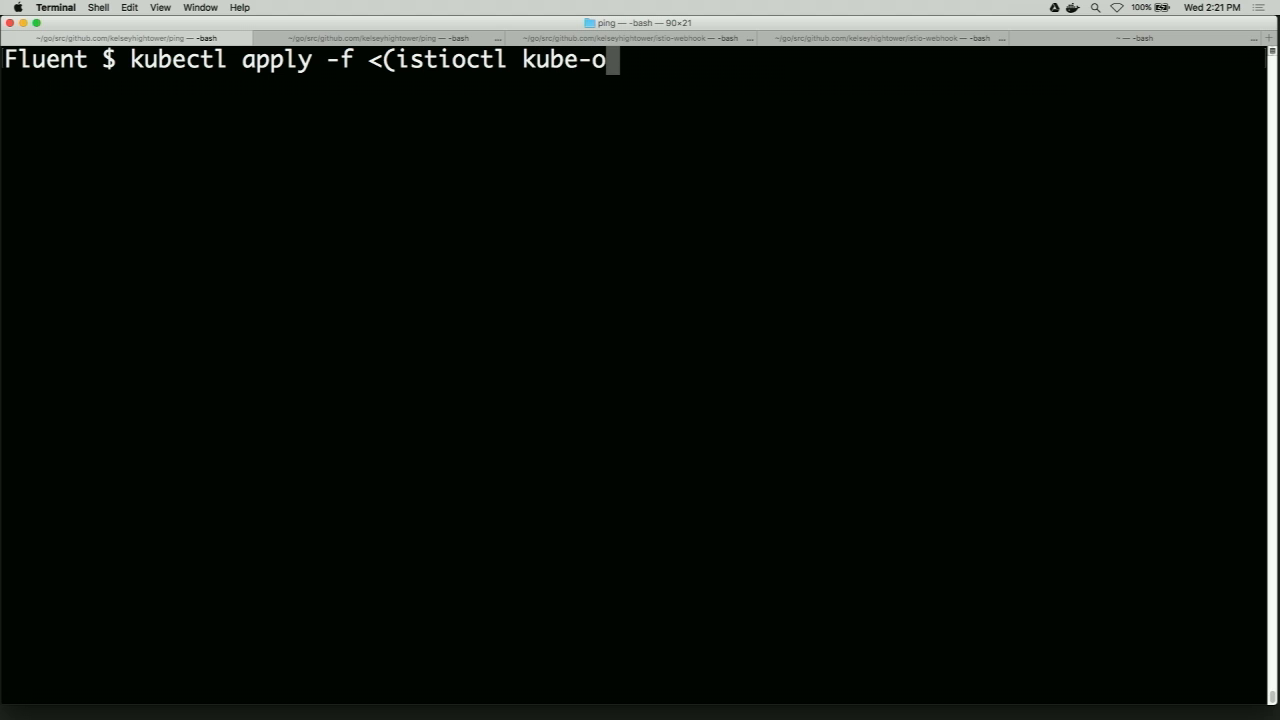
{"action": "type", "text": "inject"}
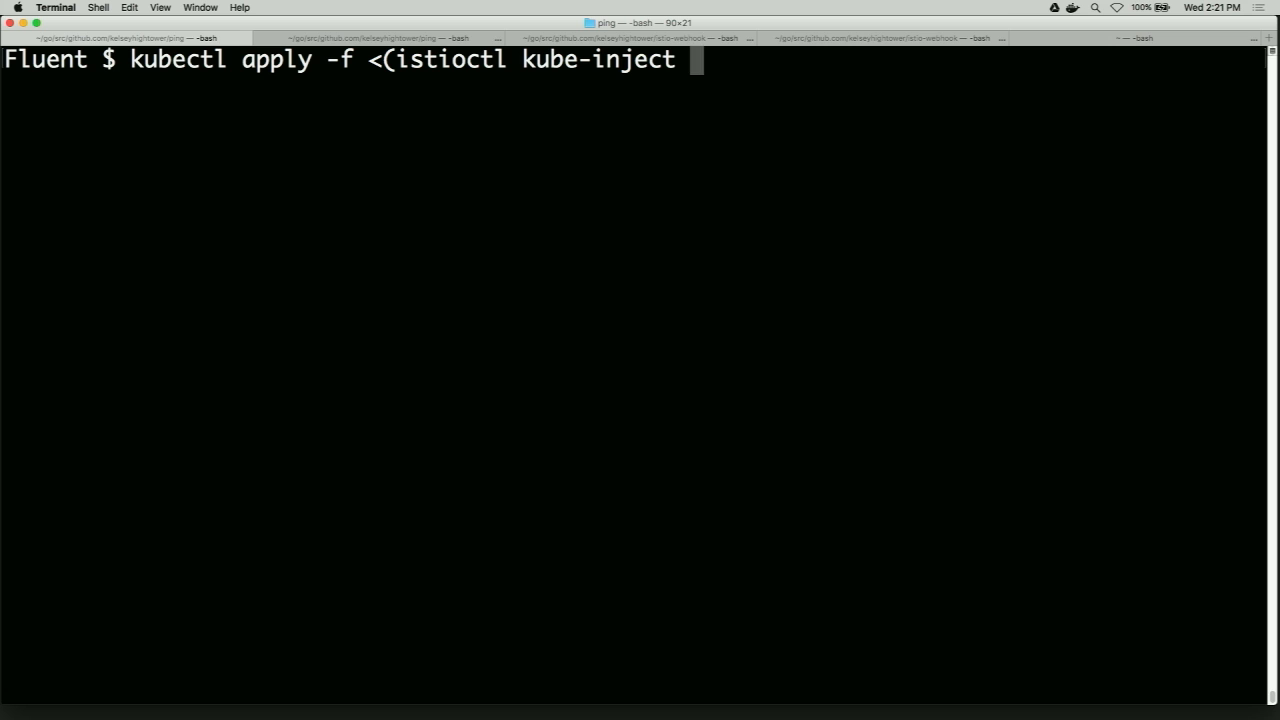
{"action": "type", "text": "-f kubernetes/"}
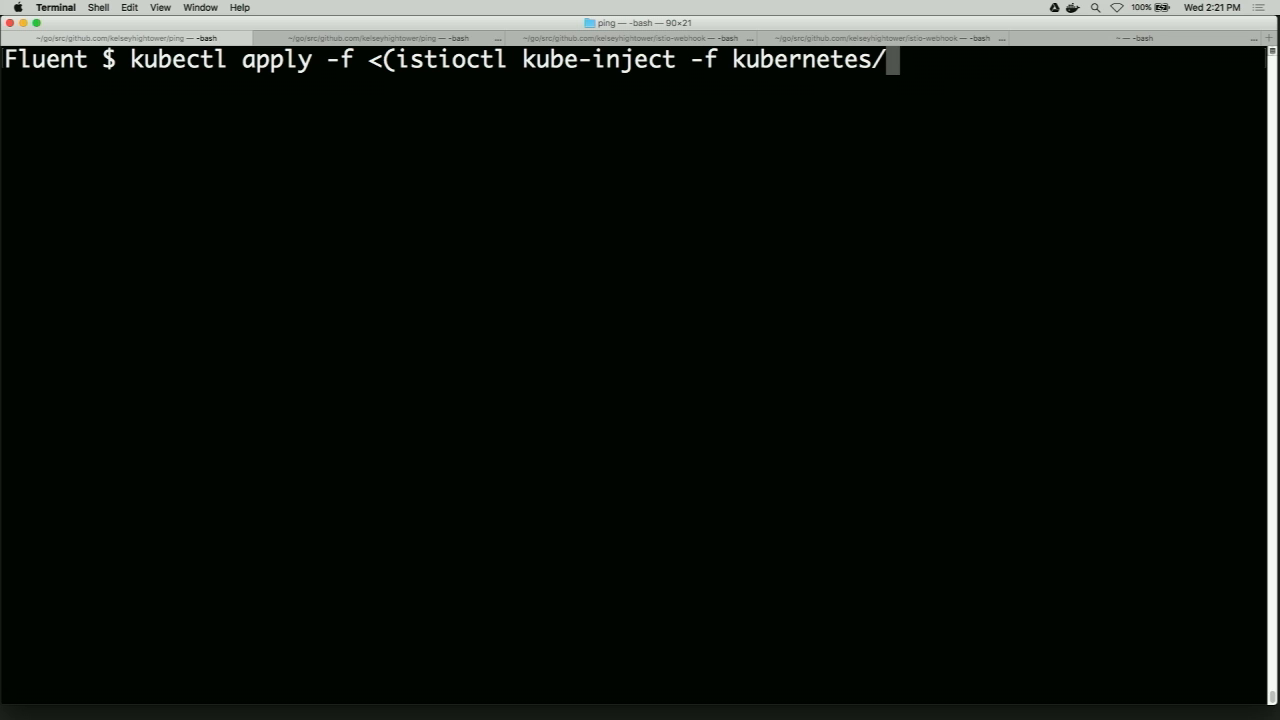
{"action": "type", "text": "deployments/bar-v"}
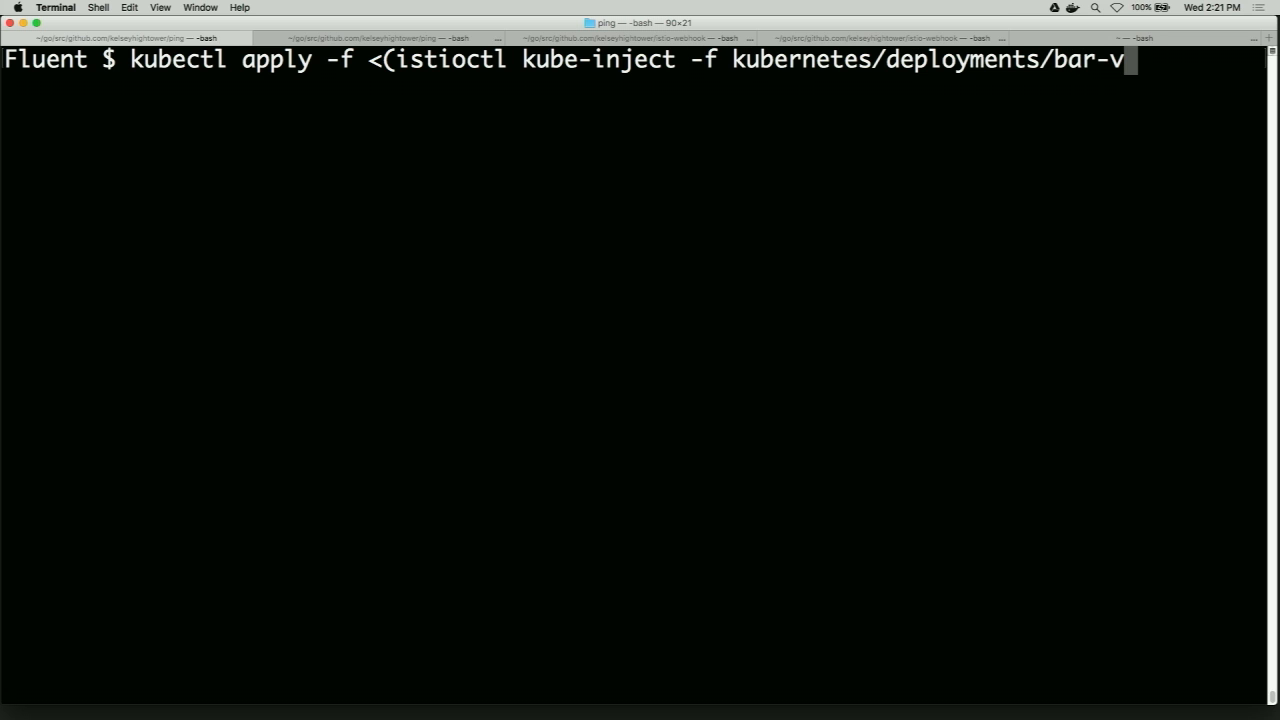
{"action": "type", "text": "1.yaml"}
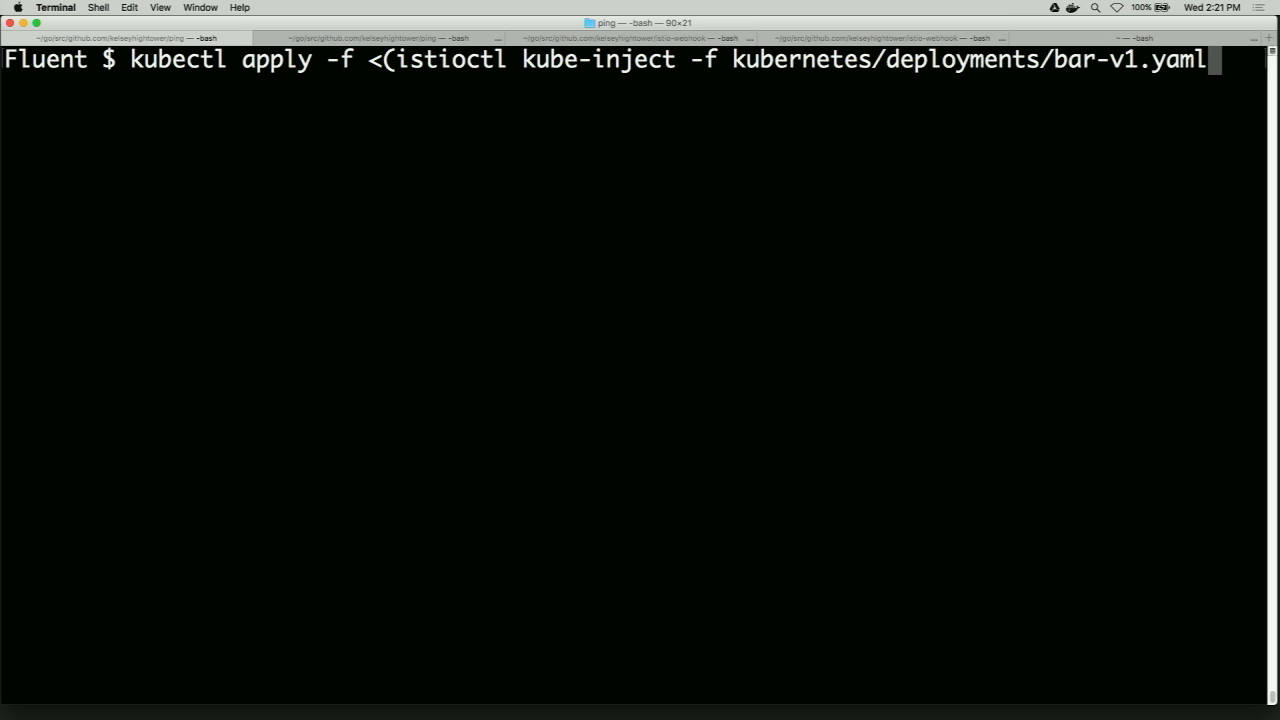
{"action": "key", "text": "Return"}
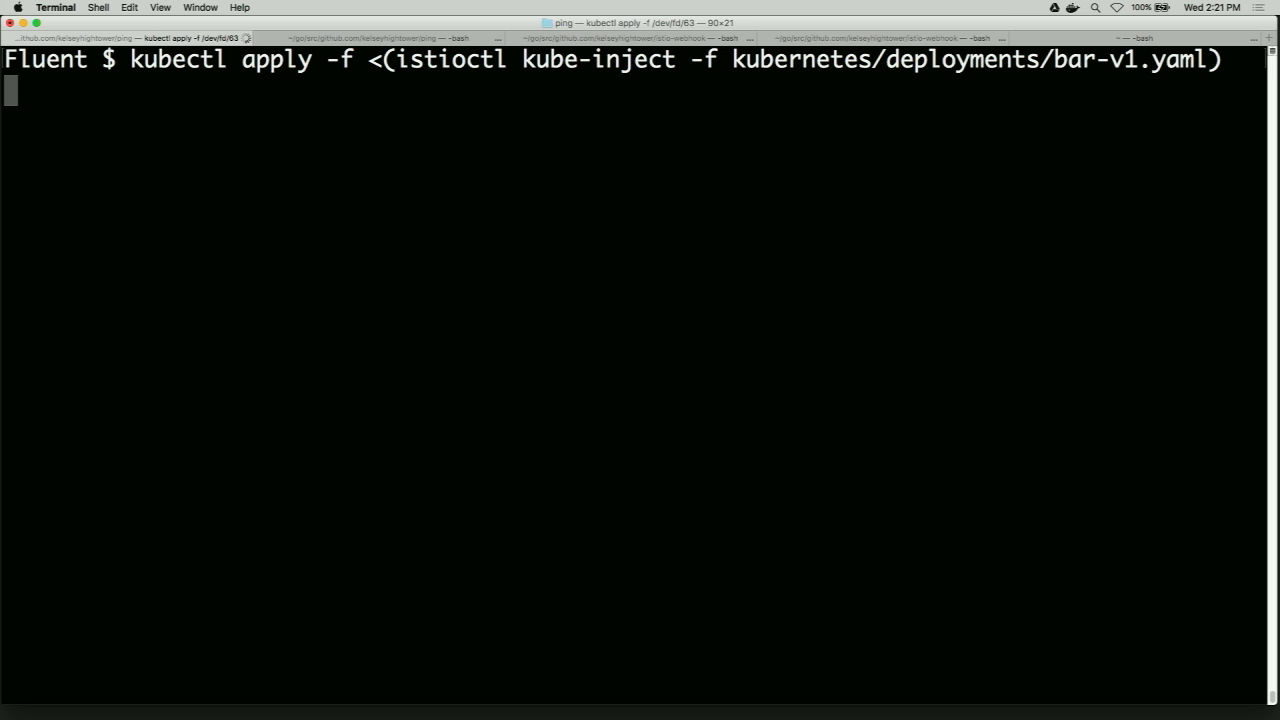
Repeat the sidecar-injected apply for the foo-v1 and frontend-v1 deployments, both reported configured.
{"action": "key", "text": "Return"}
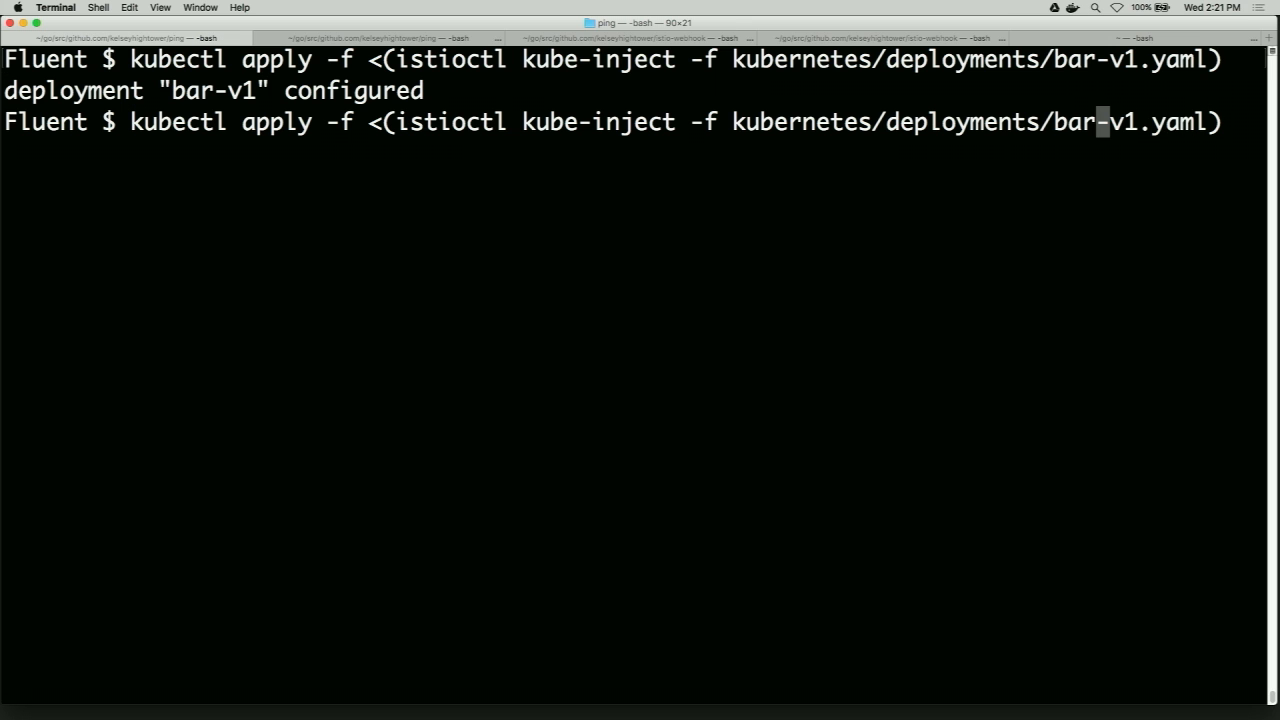
{"action": "type", "text": "foo"}
{"action": "key", "text": "Return"}
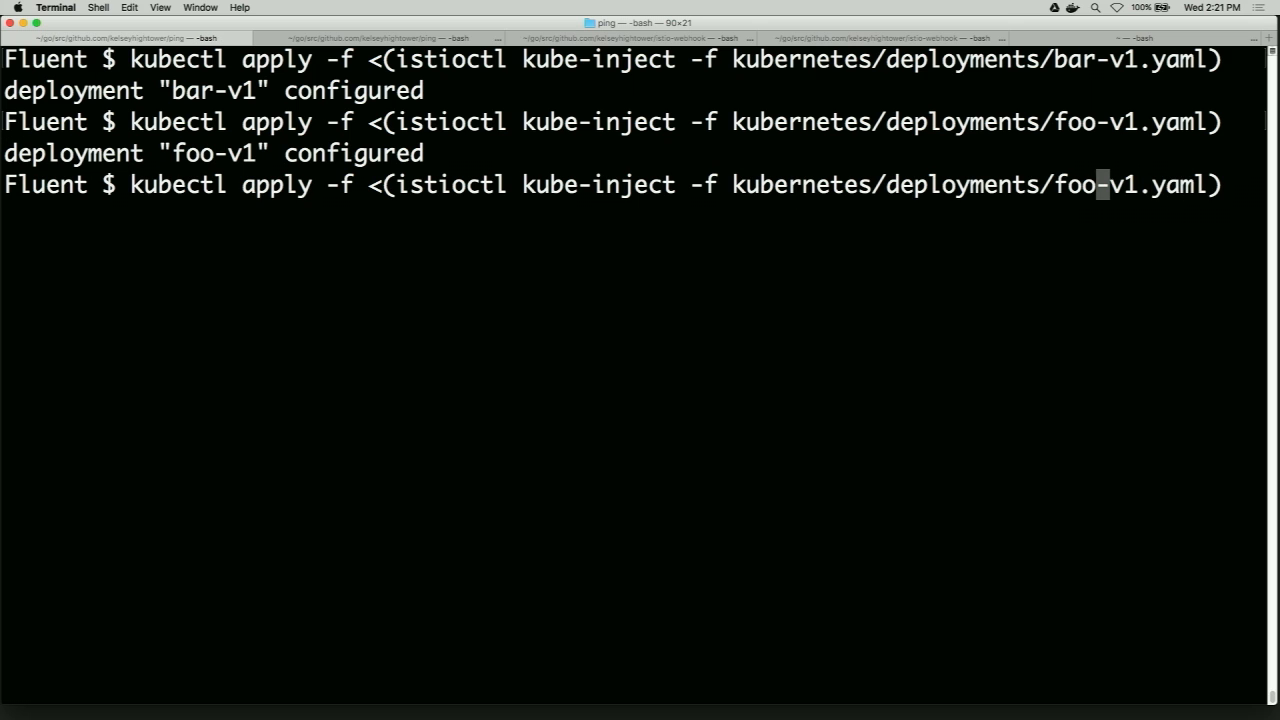
{"action": "type", "text": "frontend"}
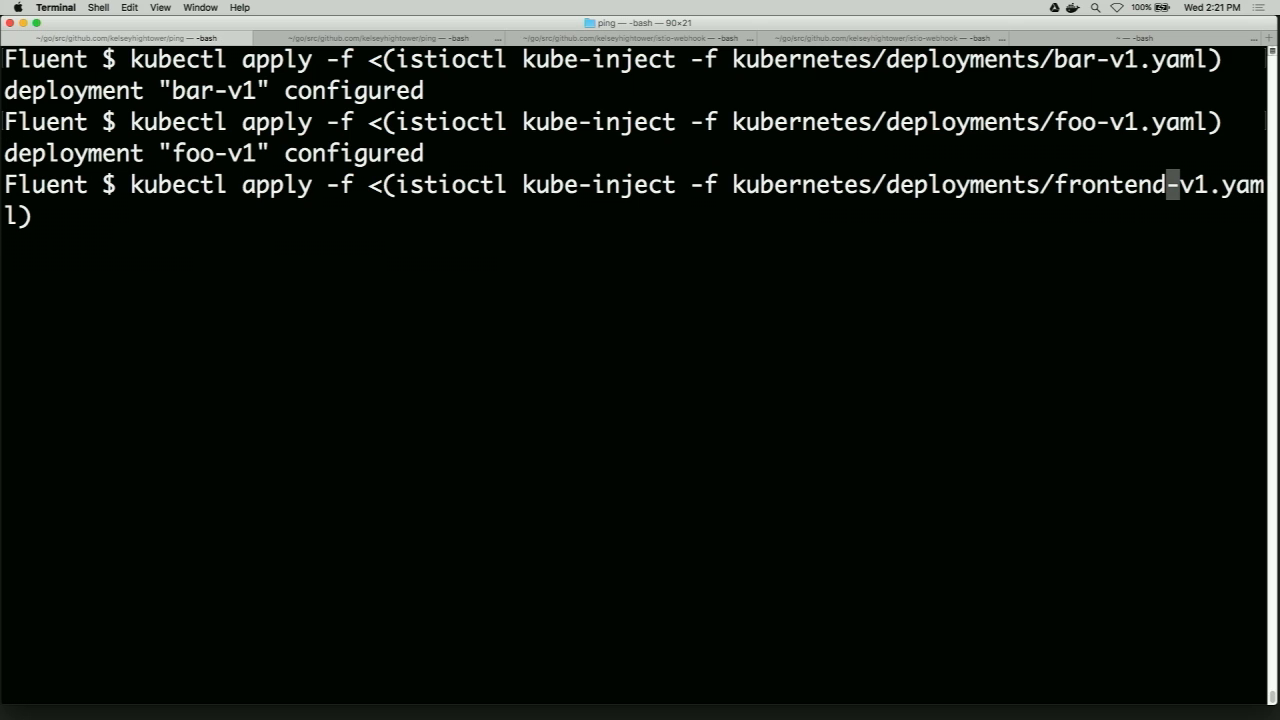
{"action": "key", "text": "Return"}
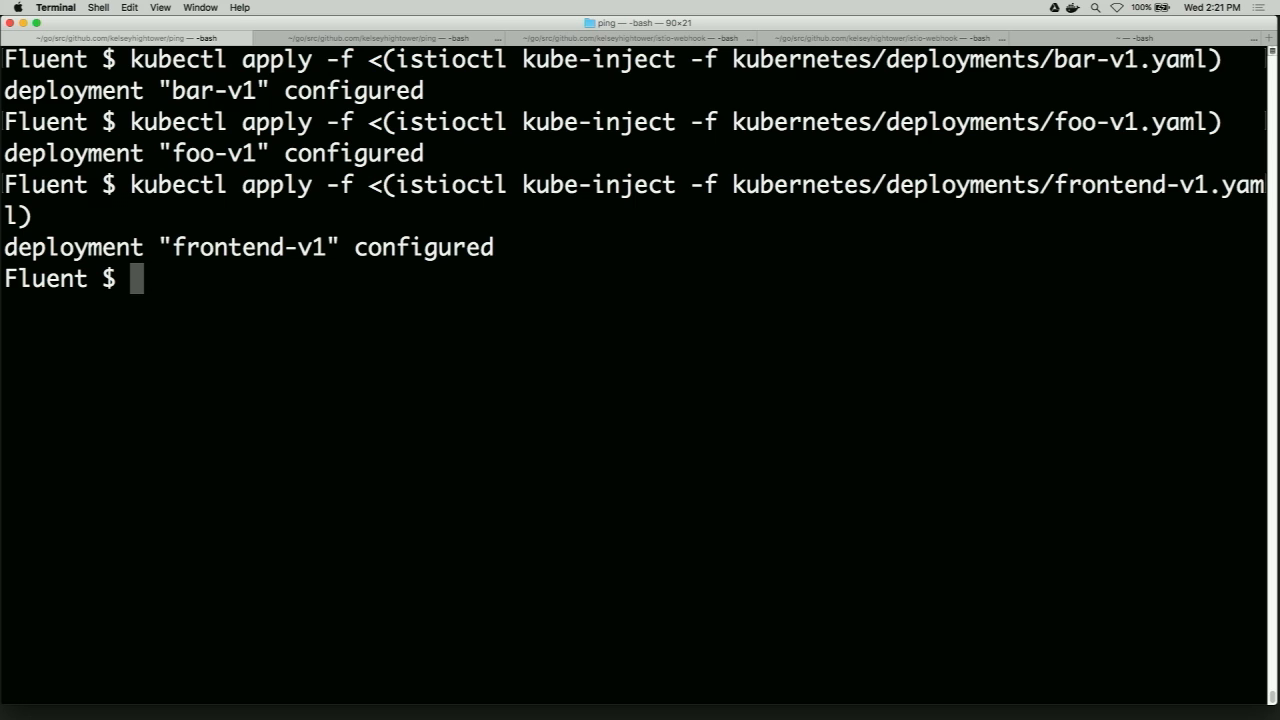
List the version=v1 pods, showing bar-v1 2/2 Running, foo-v1 1/2 and frontend-v1 initializing.
{"action": "type", "text": "kubectl get pods -l version=v1"}
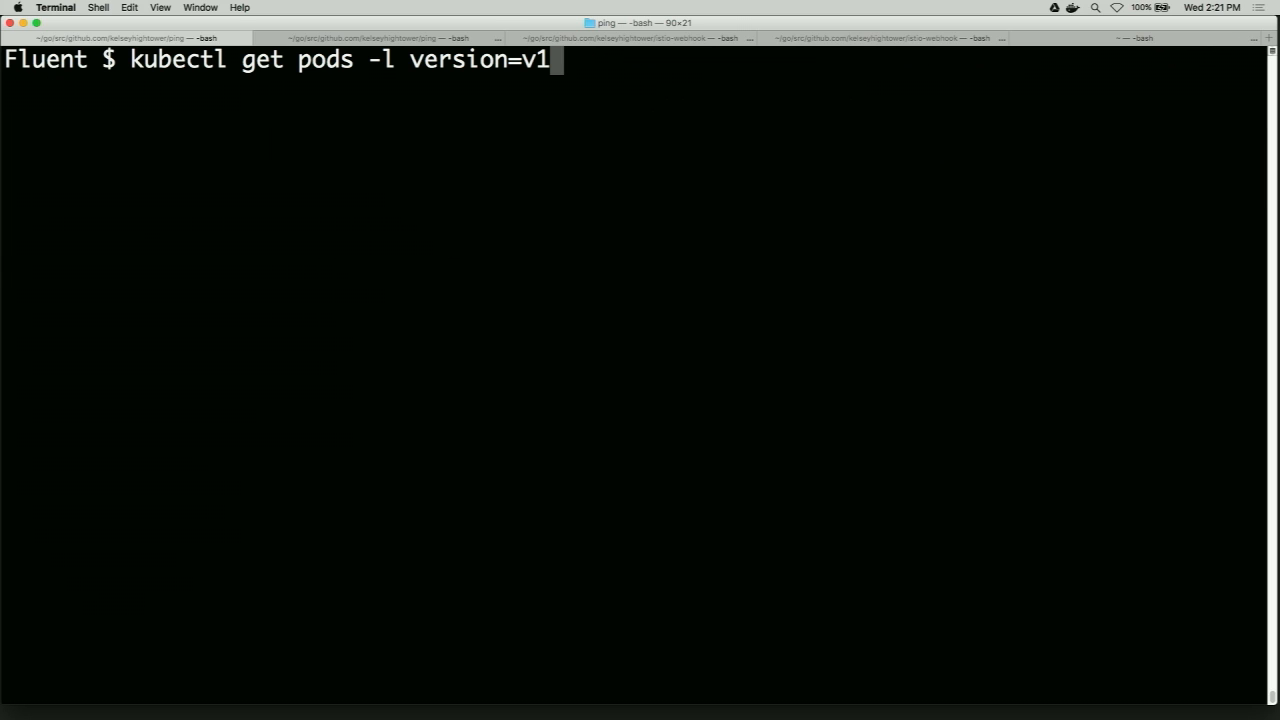
{"action": "key", "text": "Return"}
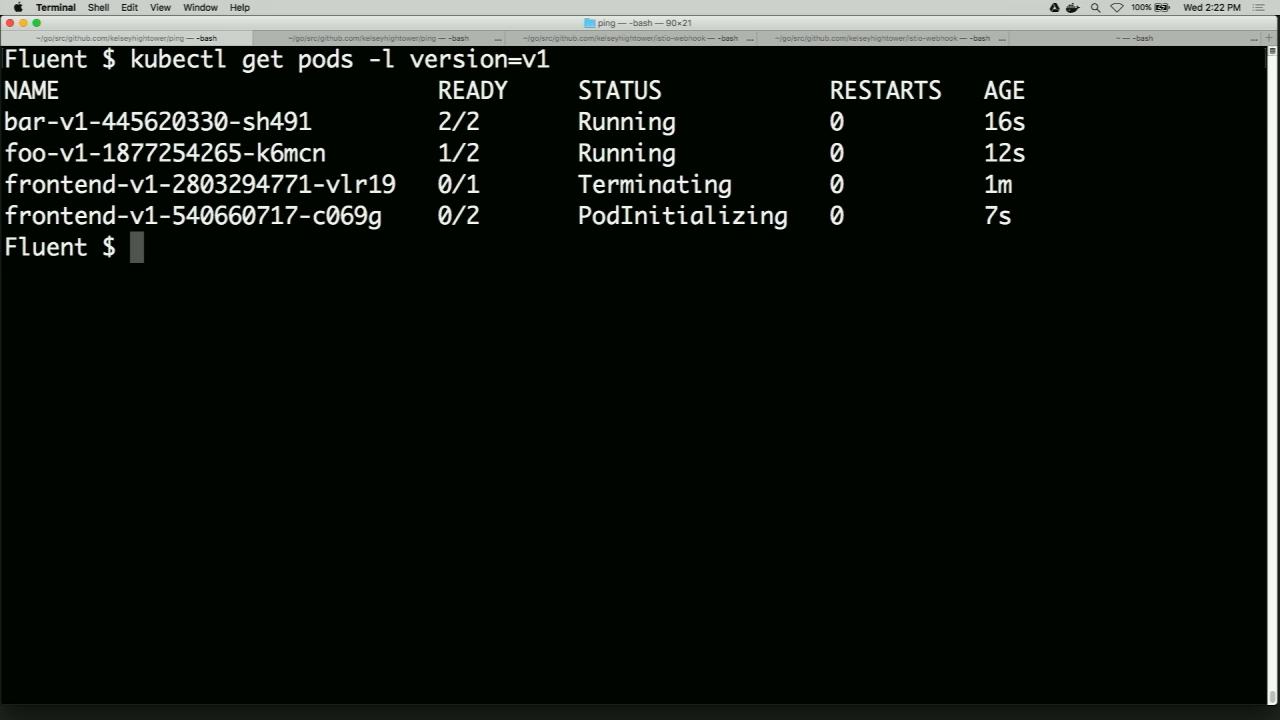